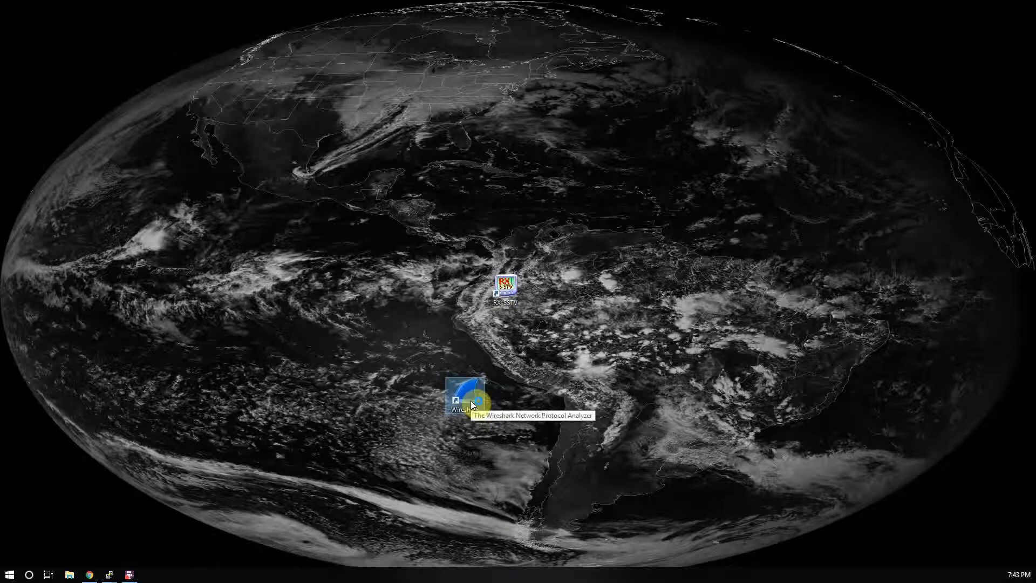
Step: Launch Wireshark from its desktop shortcut to reach the welcome screen
double_click(460, 393)
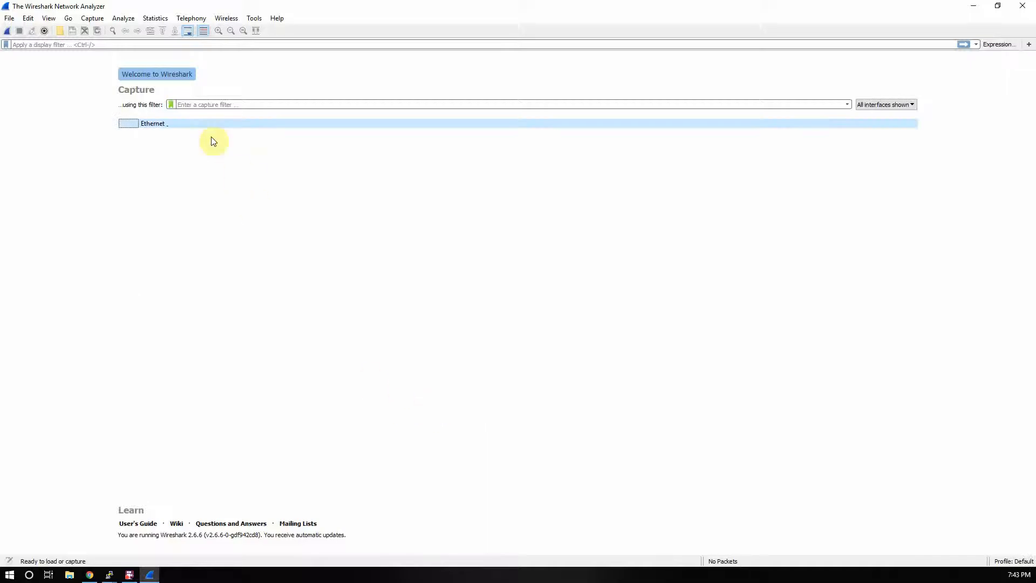
mouse_move(173, 125)
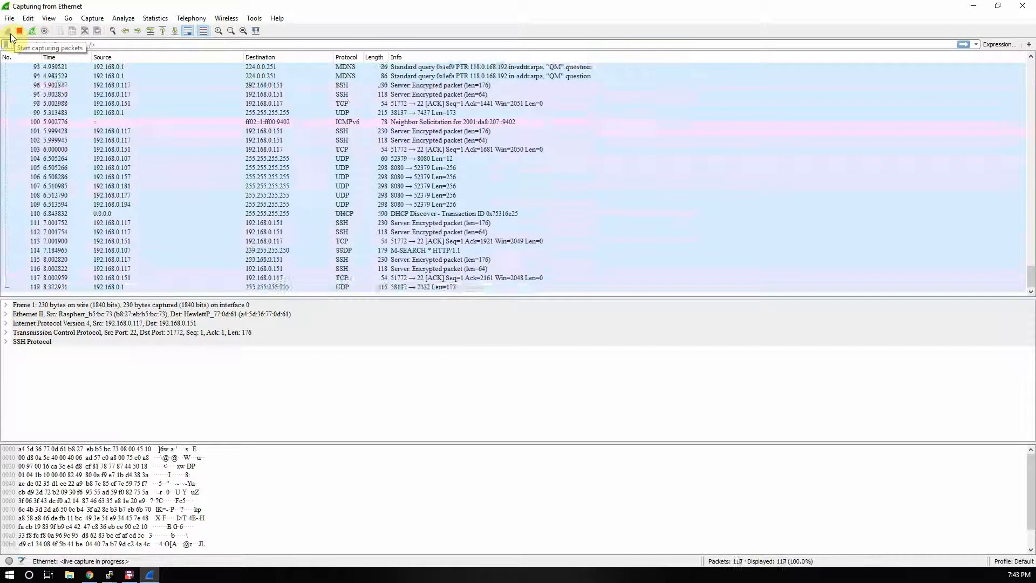
Step: Restart the Ethernet capture without saving, collect 205 packets, and stop it
click(19, 30)
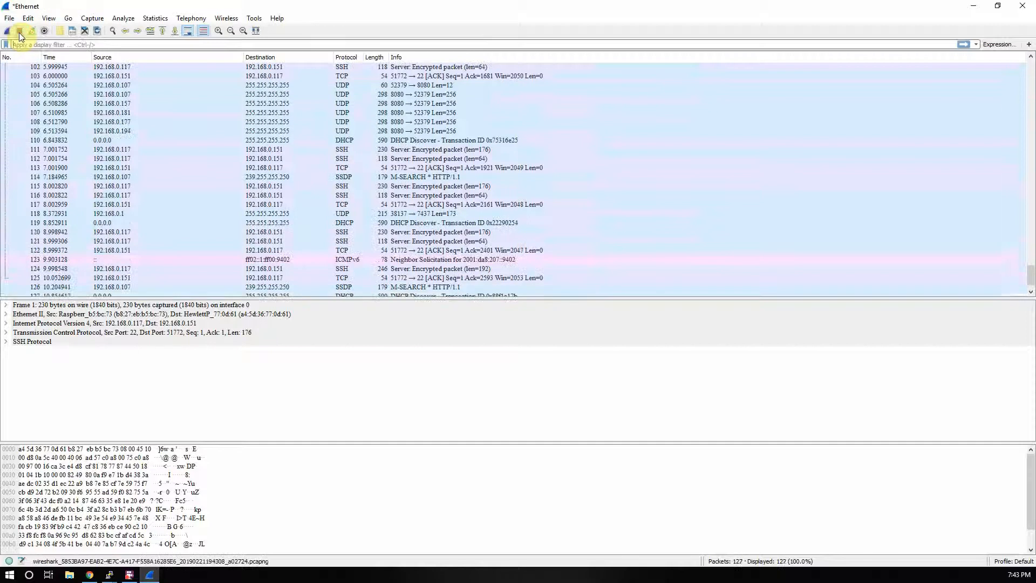
click(12, 30)
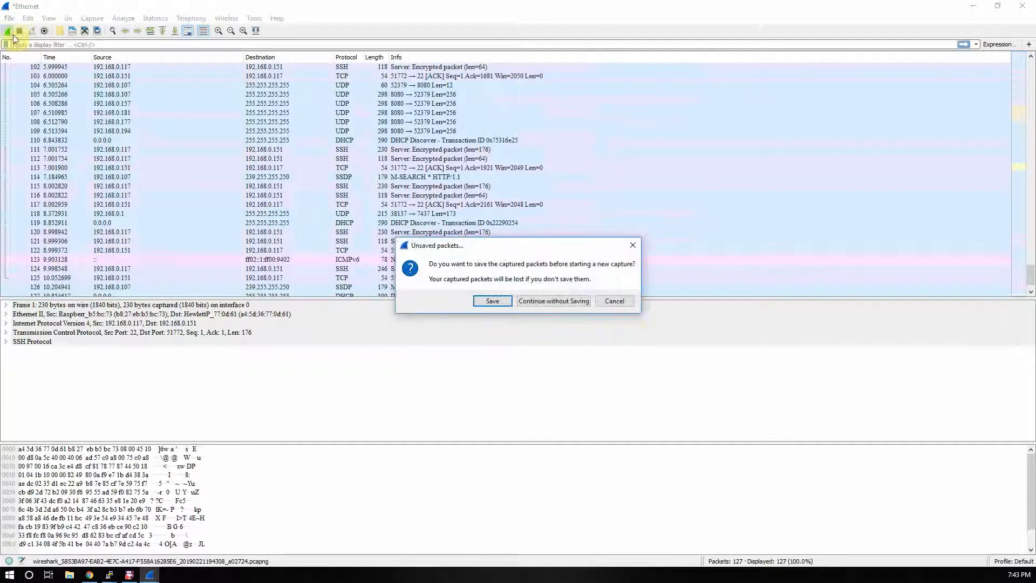
click(553, 301)
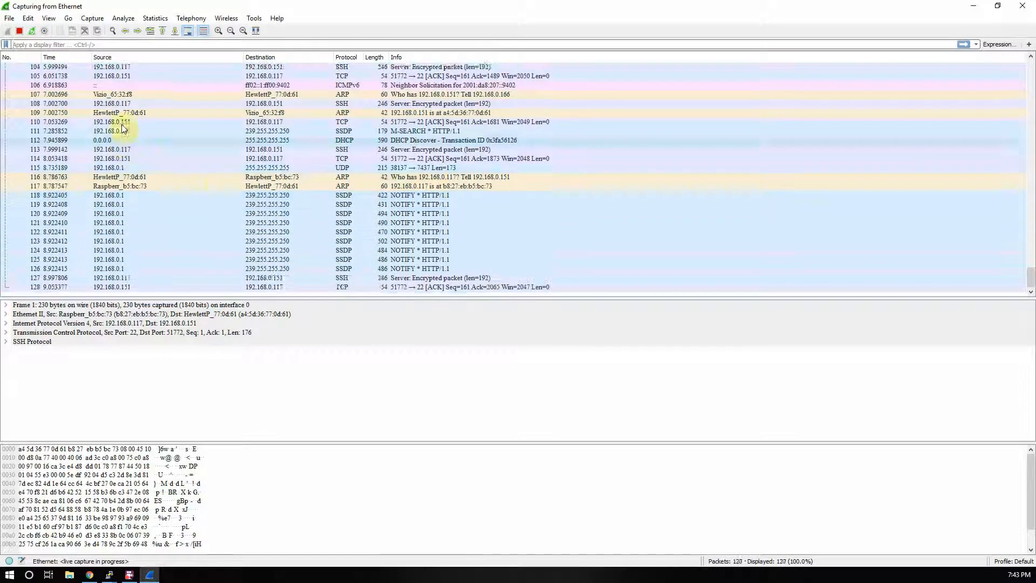
scroll(down, 3)
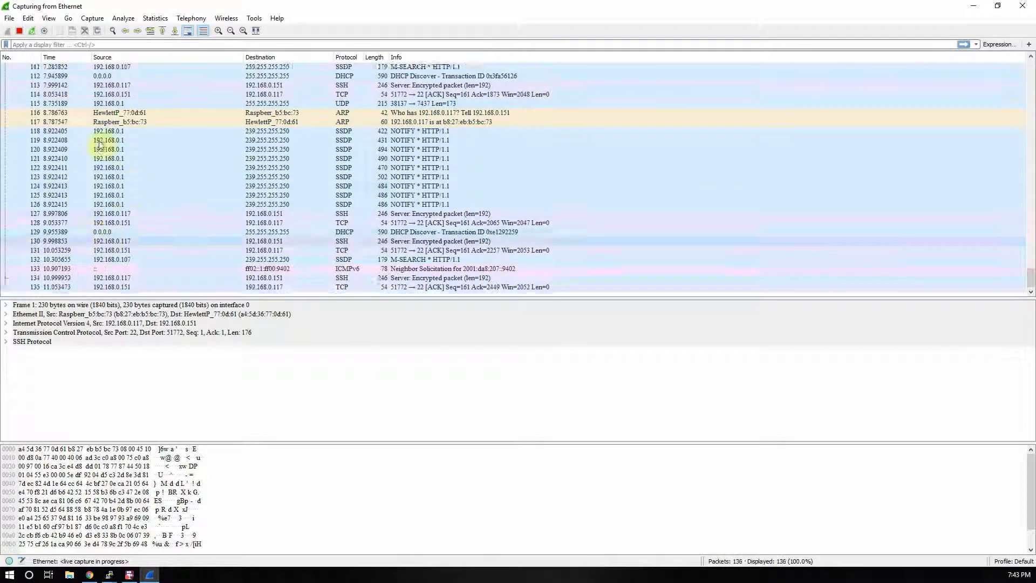
click(43, 30)
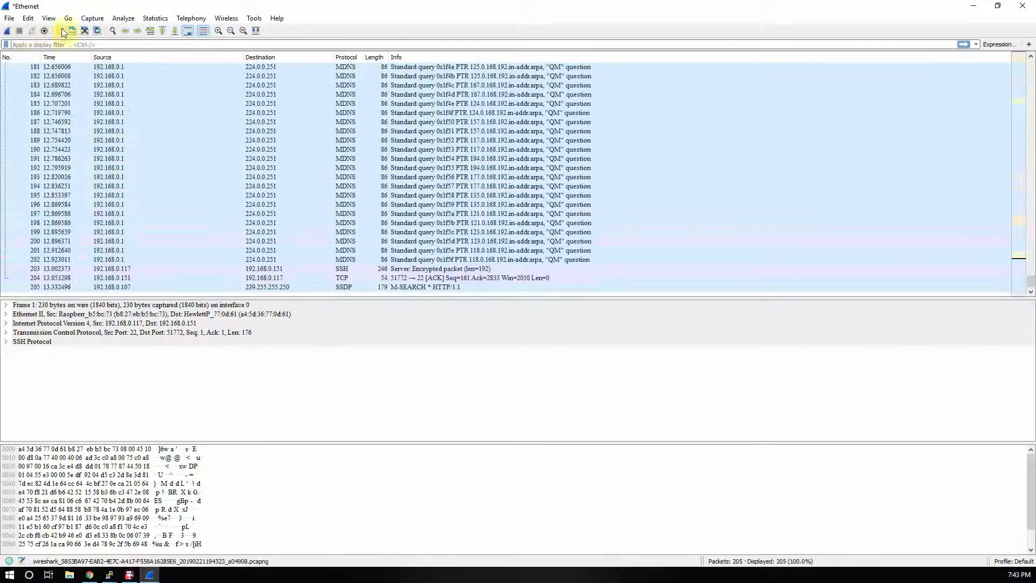
Step: Bring up Edit > Preferences and move the dialog to the top-left of the screen
click(49, 18)
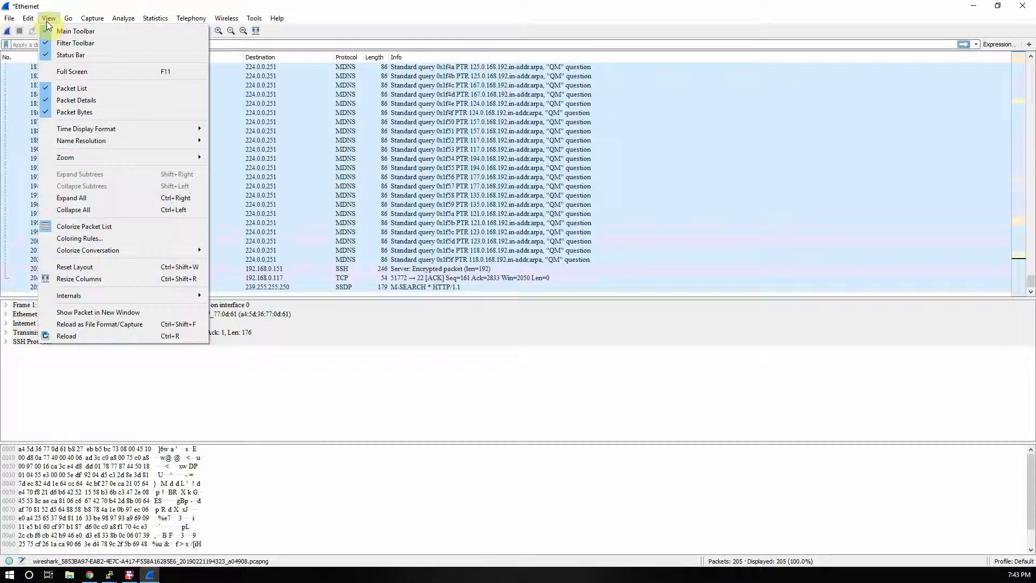
click(28, 18)
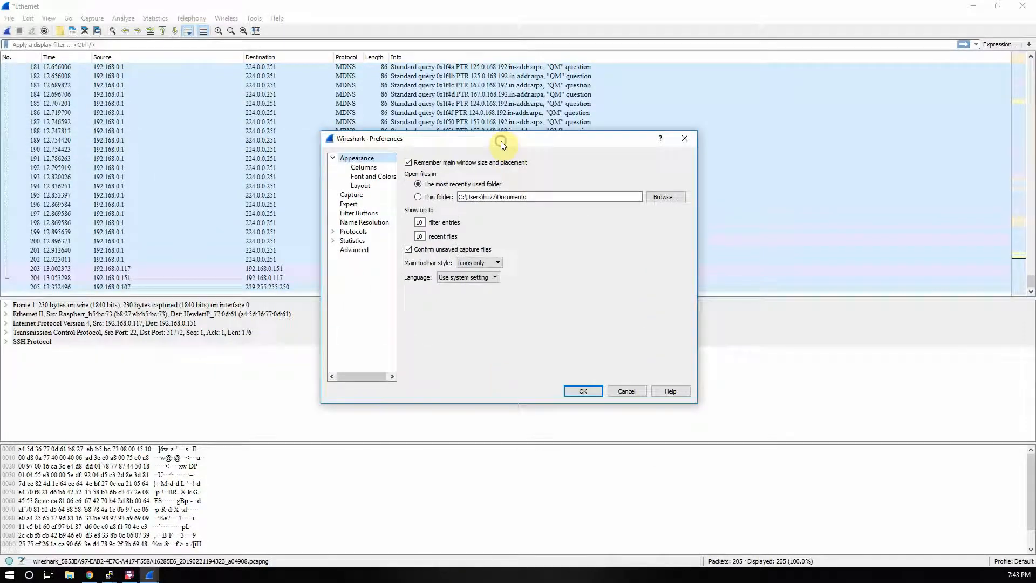
drag(502, 139, 228, 52)
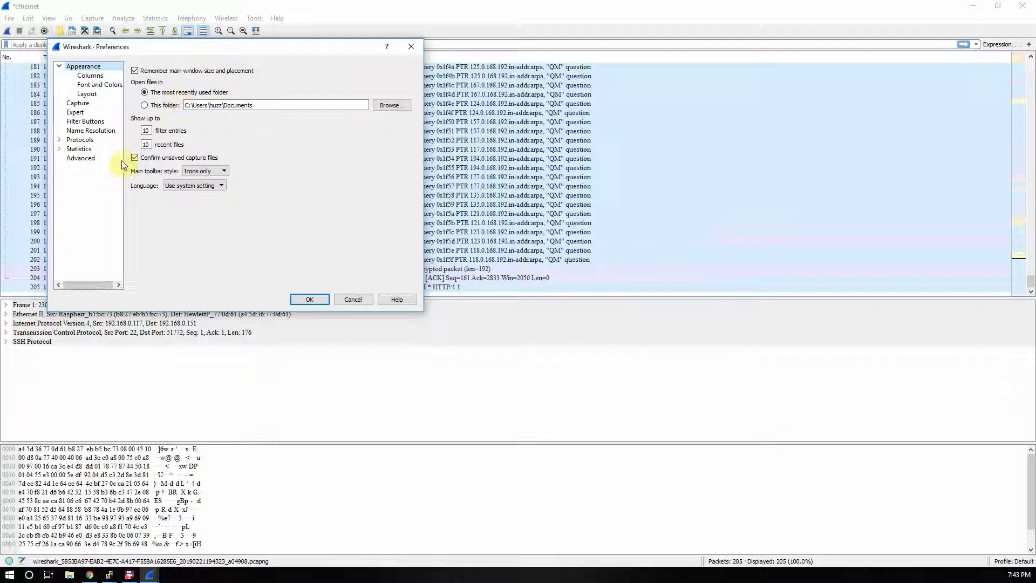
mouse_move(90, 93)
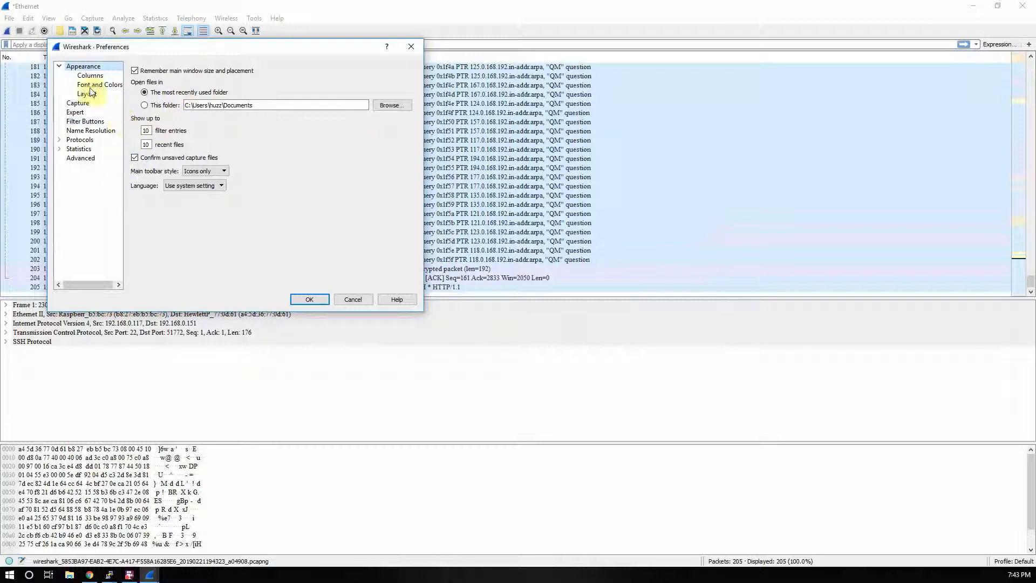
Step: Enable Resolve network (IP) addresses under Name Resolution and confirm with OK
click(91, 131)
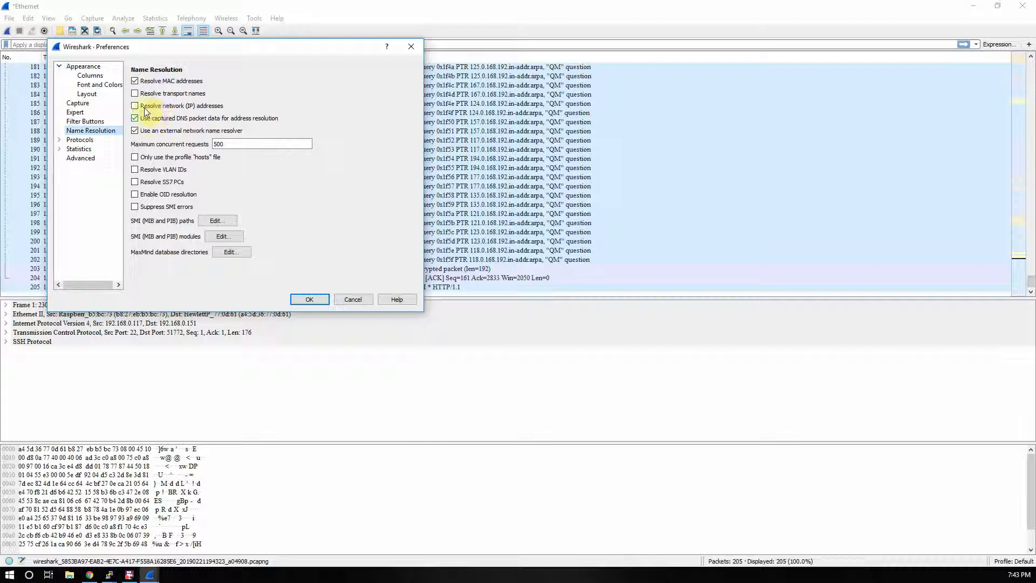
mouse_move(136, 106)
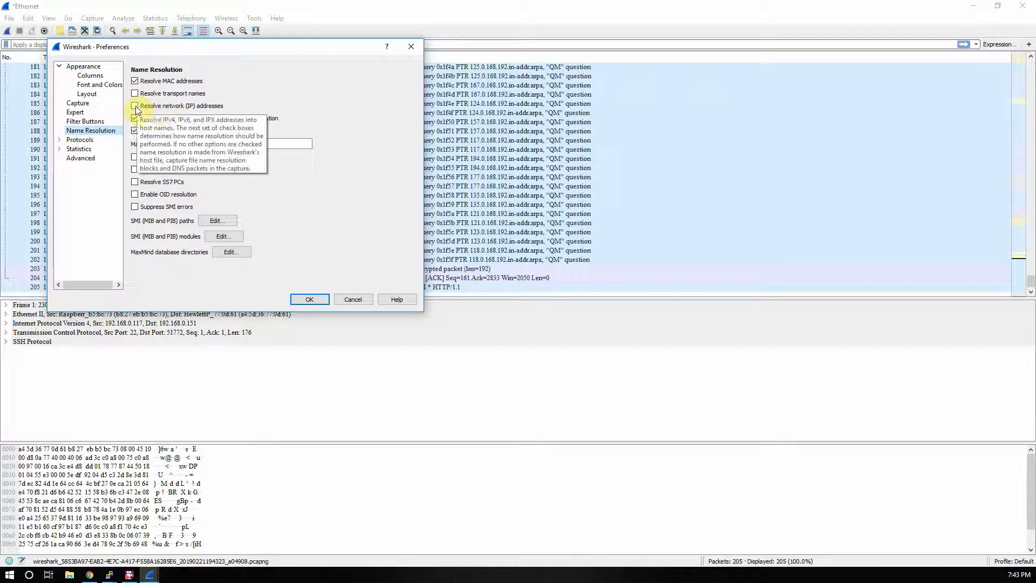
click(135, 106)
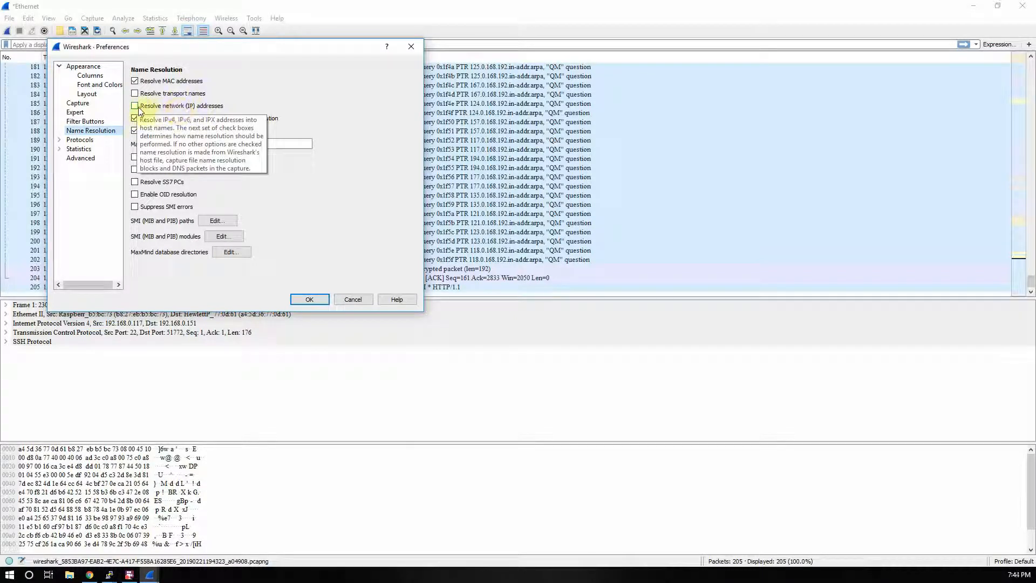
click(135, 106)
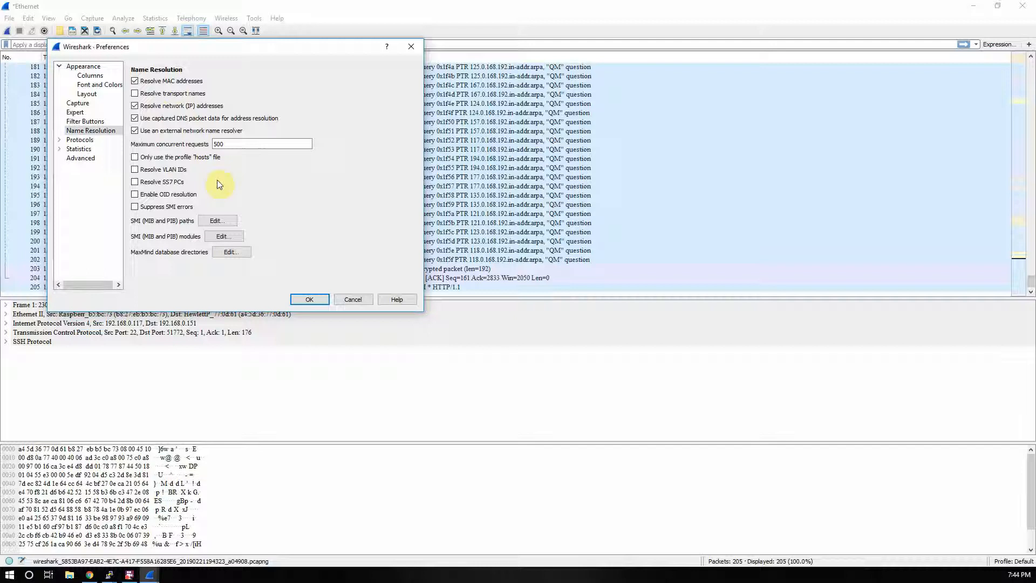
mouse_move(309, 299)
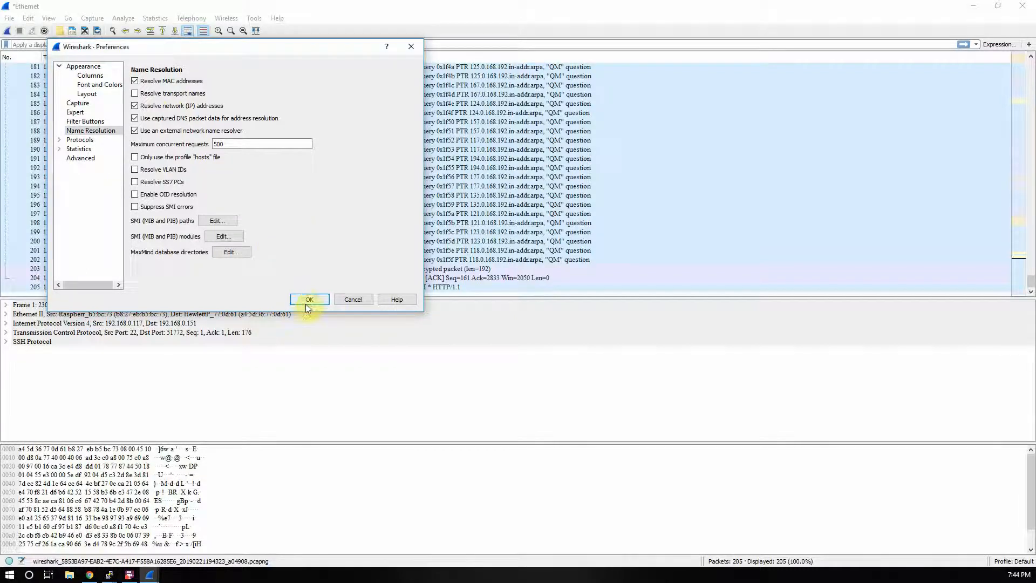
click(309, 299)
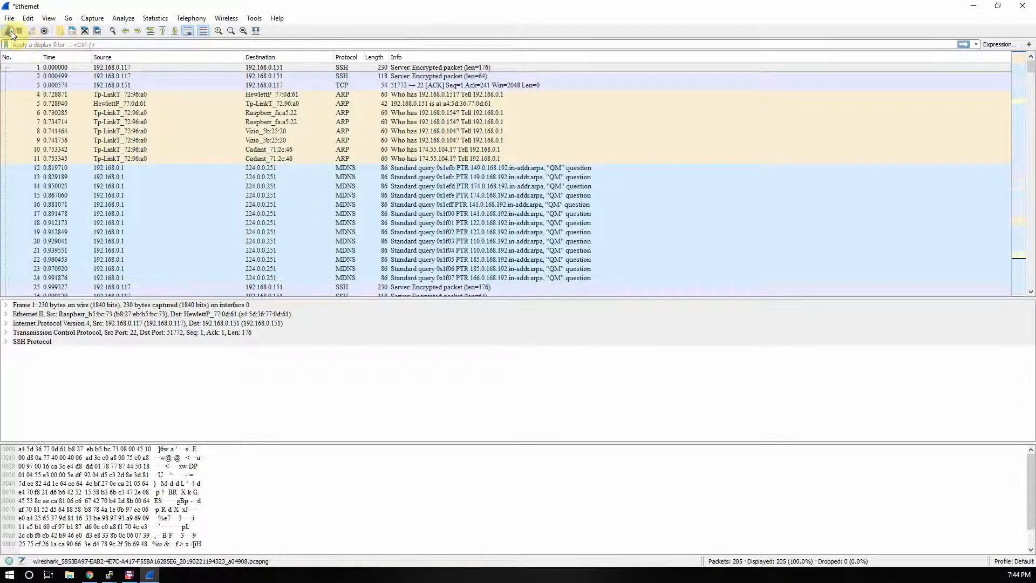
Step: Run a new live Ethernet capture showing resolved names like qn-in-f188.1e100.net and RTL
click(31, 30)
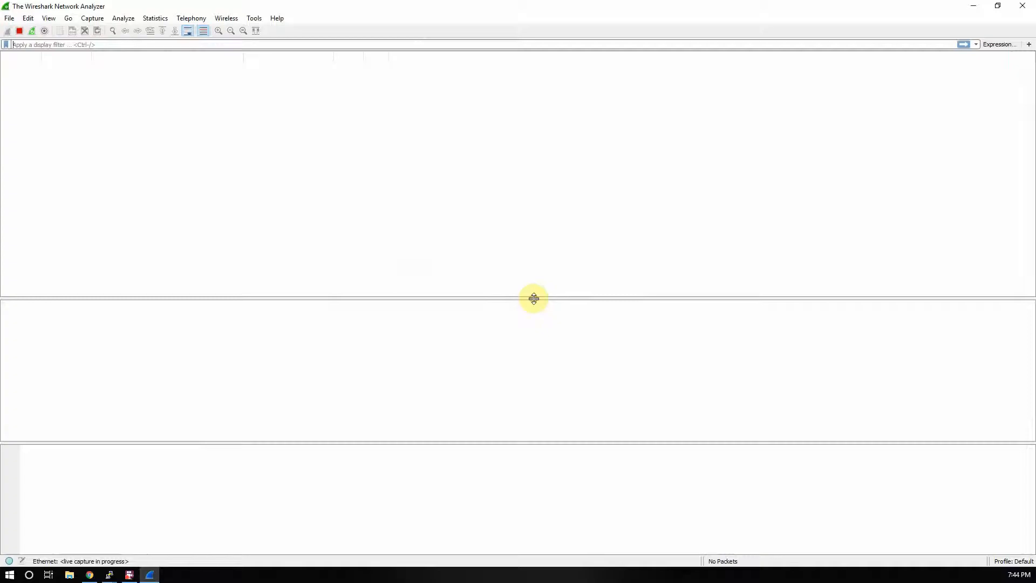
click(9, 31)
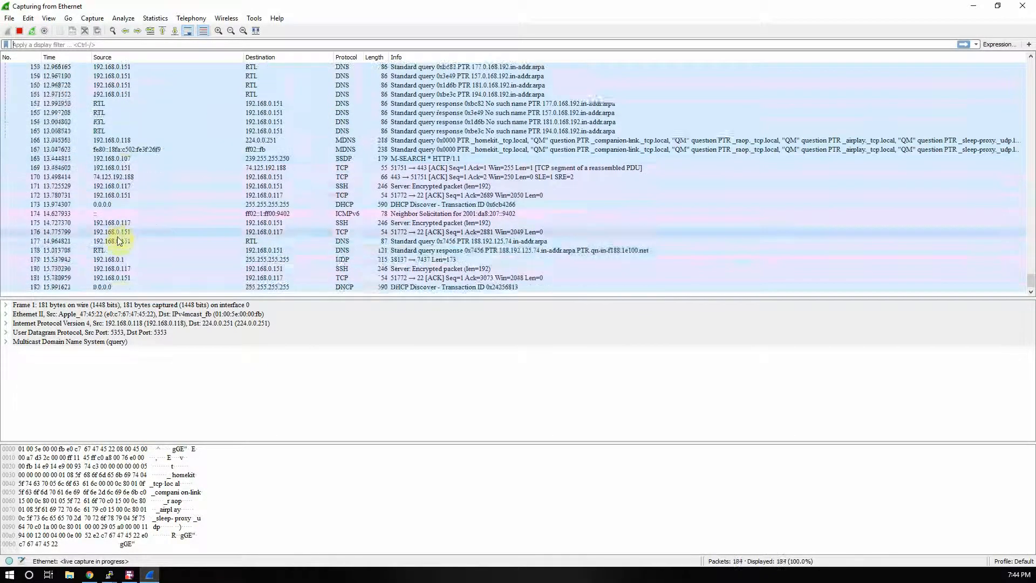
scroll(down, 3)
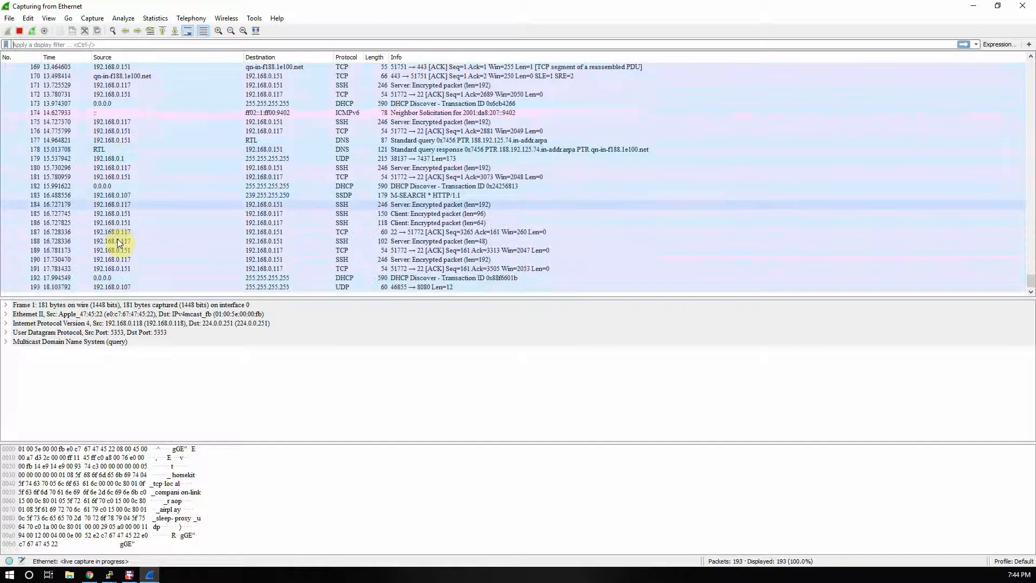
scroll(down, 3)
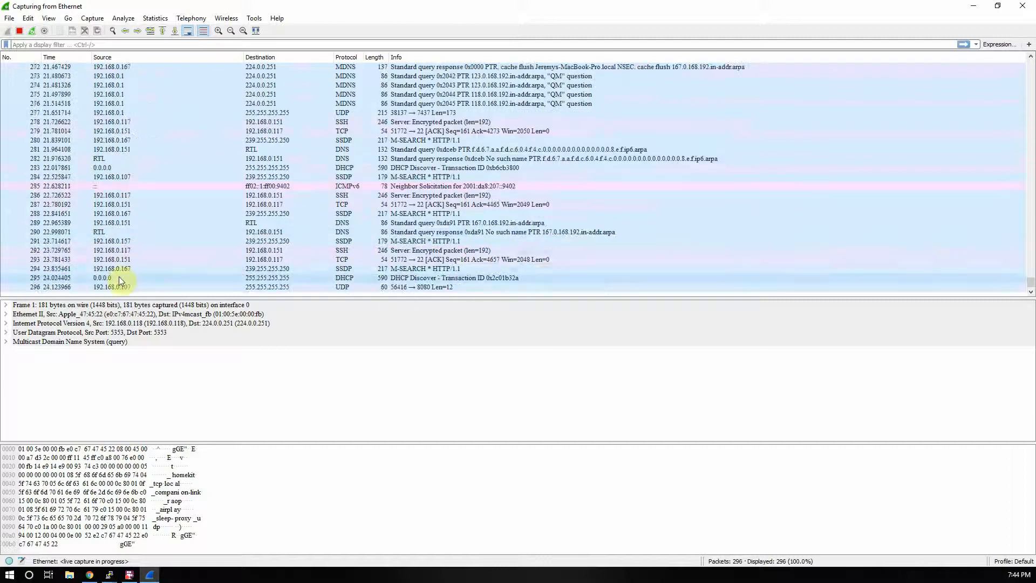
scroll(down, 3)
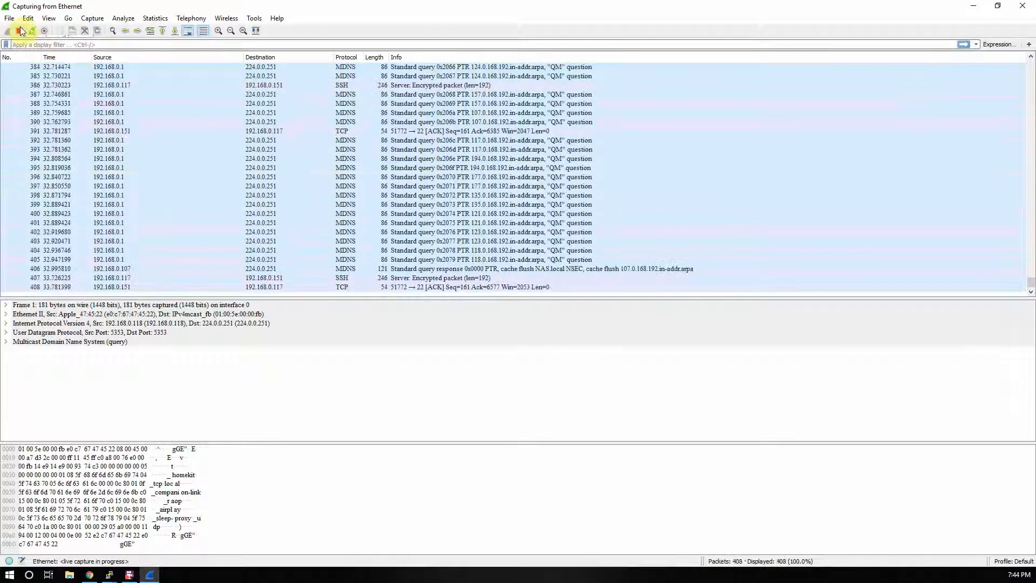
mouse_move(20, 30)
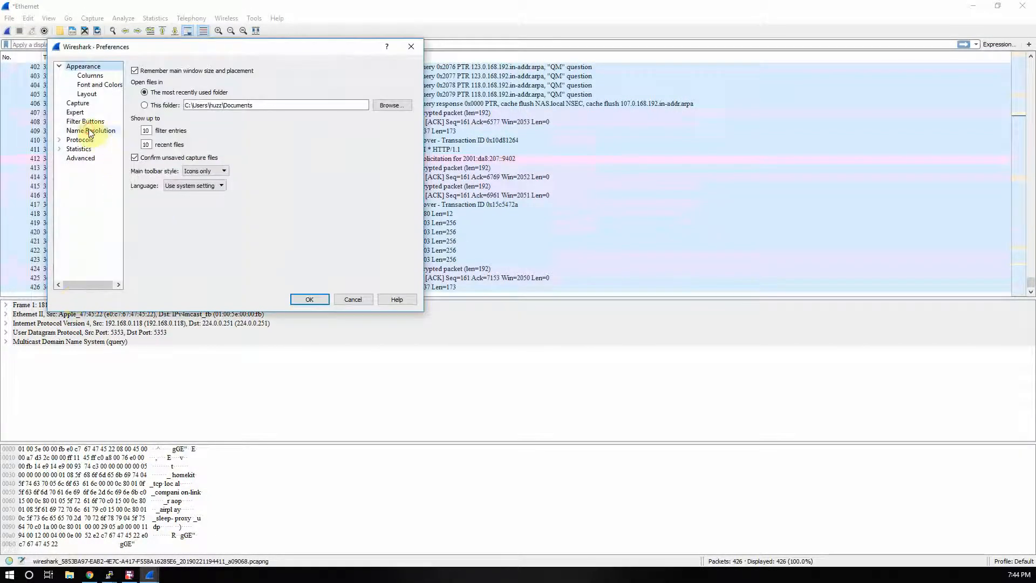
Step: In Name Resolution preferences, toggle Resolve network (IP) addresses off and back on
click(90, 131)
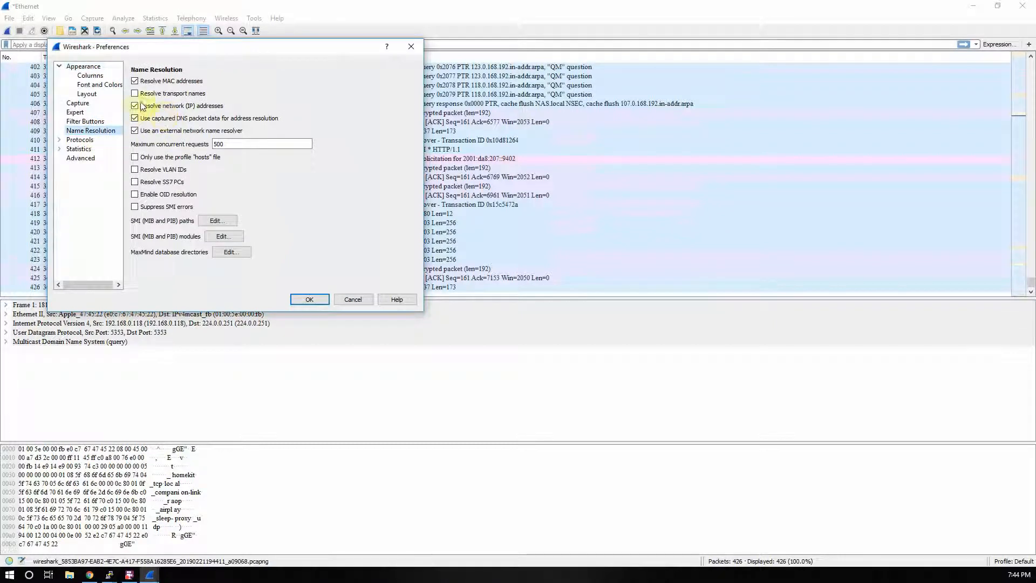
click(135, 106)
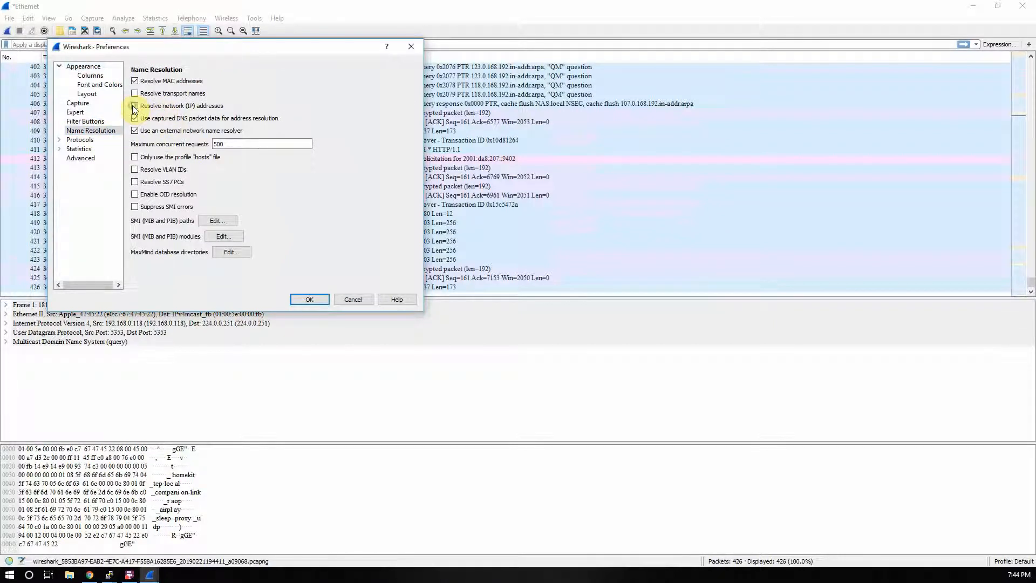
click(135, 106)
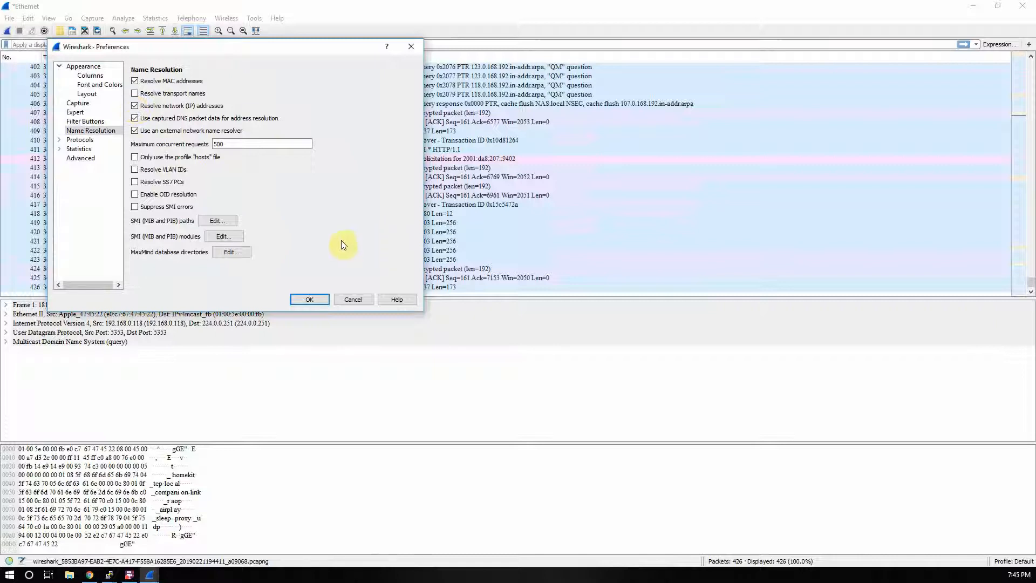
mouse_move(342, 245)
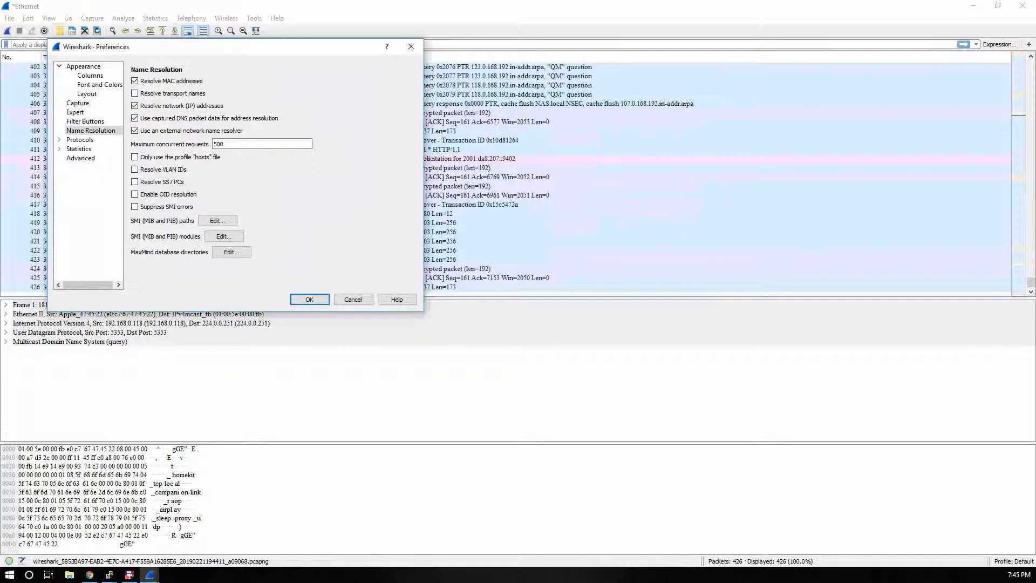